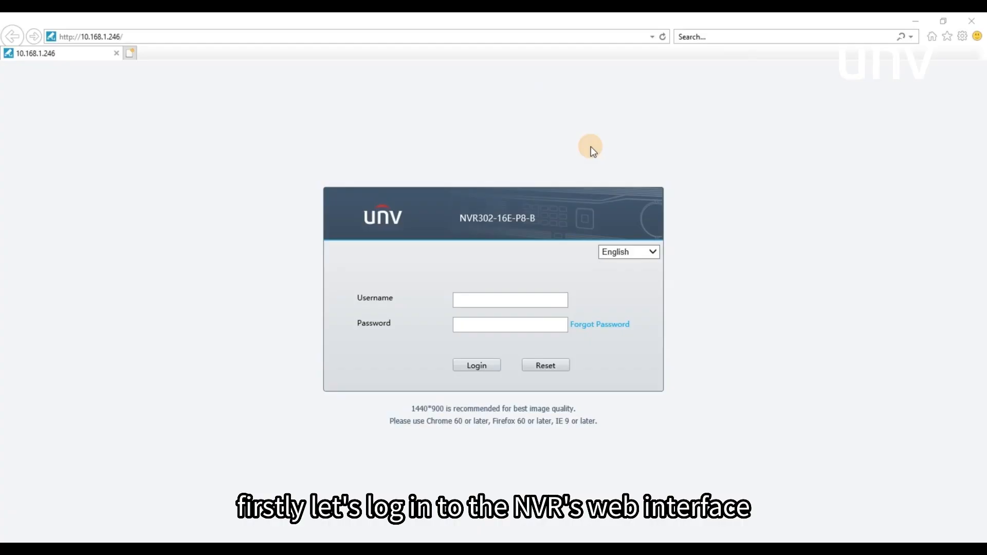
- Log in to the NVR as admin to reach the nine-channel live view
{"action": "type", "text": "admin"}
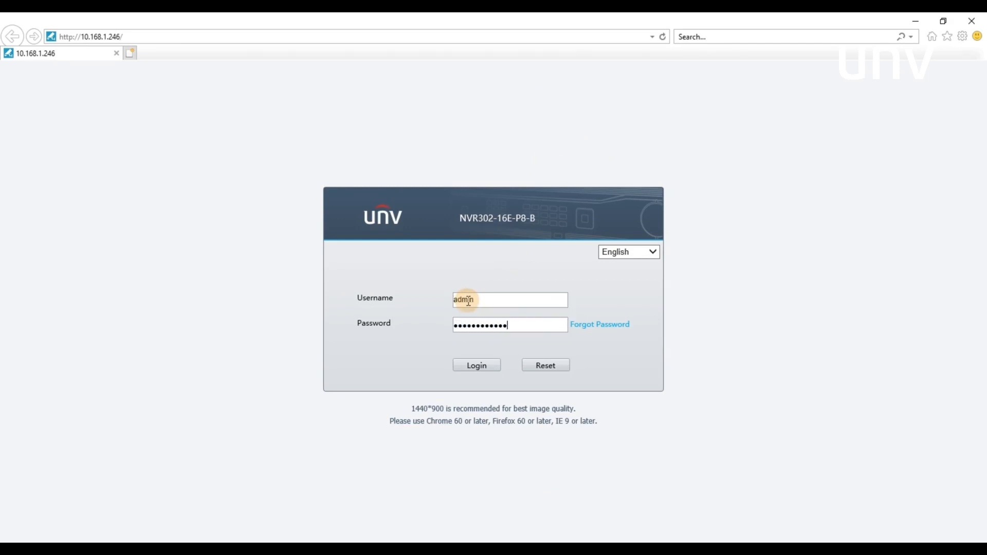
{"action": "left_click", "coordinate": [476, 365]}
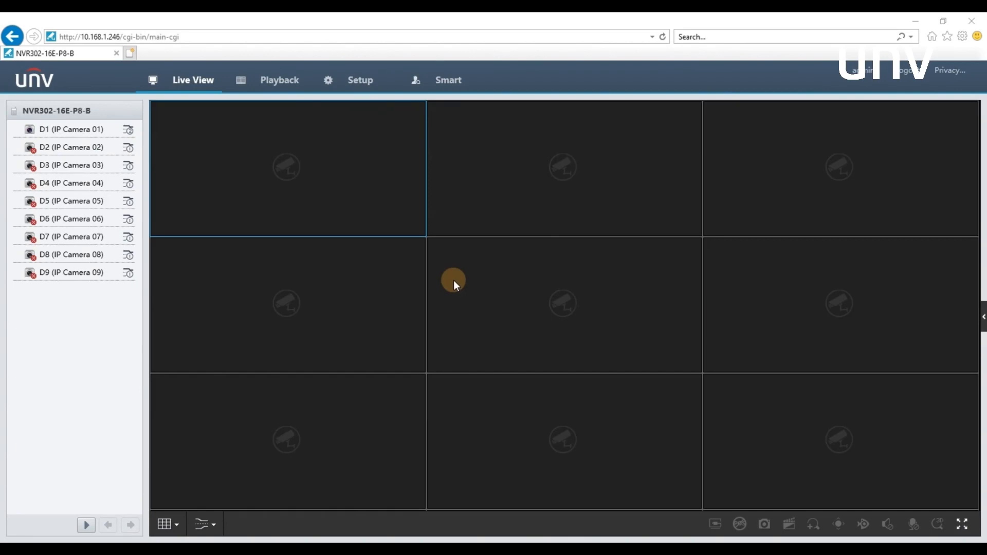
- Go to Setup > Maintenance and show the Cloud Upgrade tab for the NVR
{"action": "left_click", "coordinate": [359, 80]}
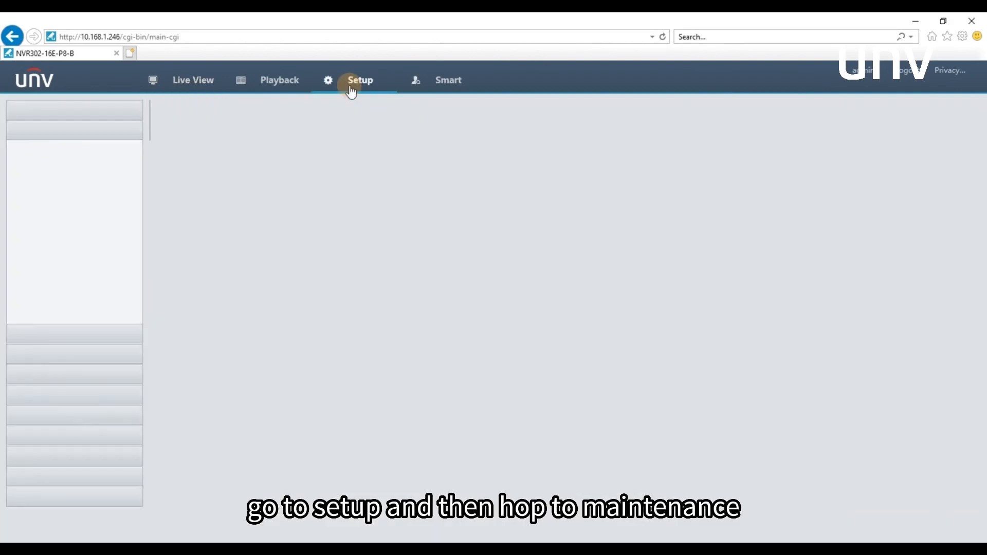
{"action": "left_click", "coordinate": [359, 80]}
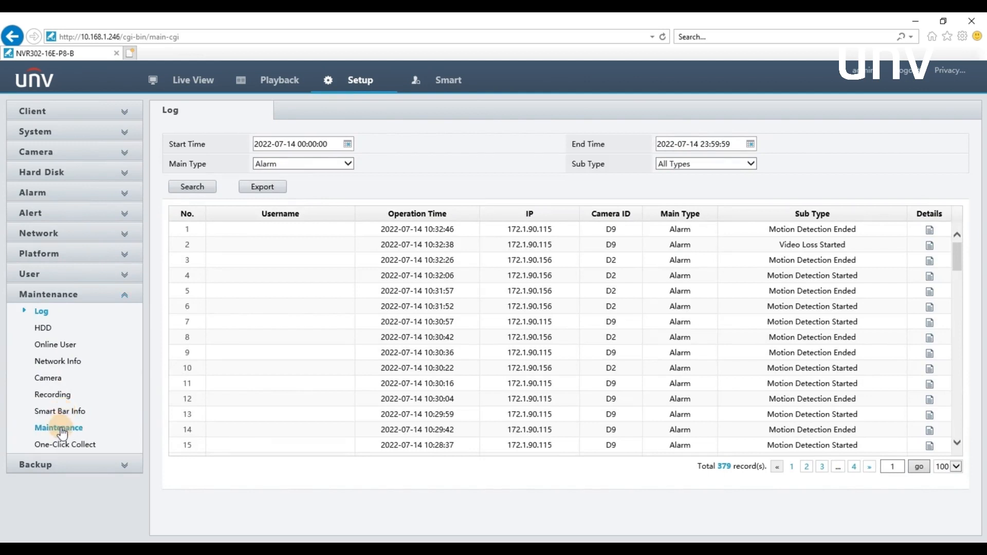
{"action": "left_click", "coordinate": [58, 427]}
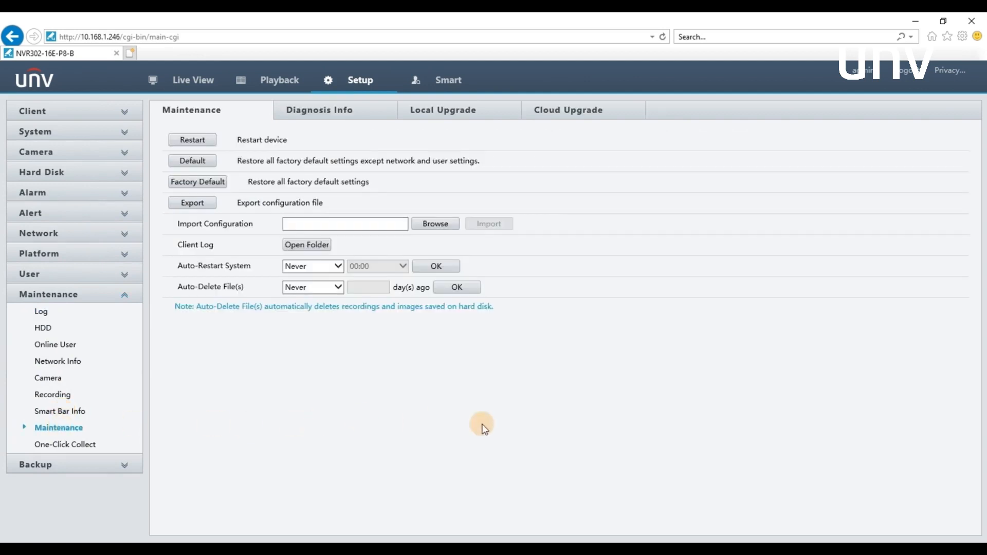
{"action": "left_click", "coordinate": [567, 109]}
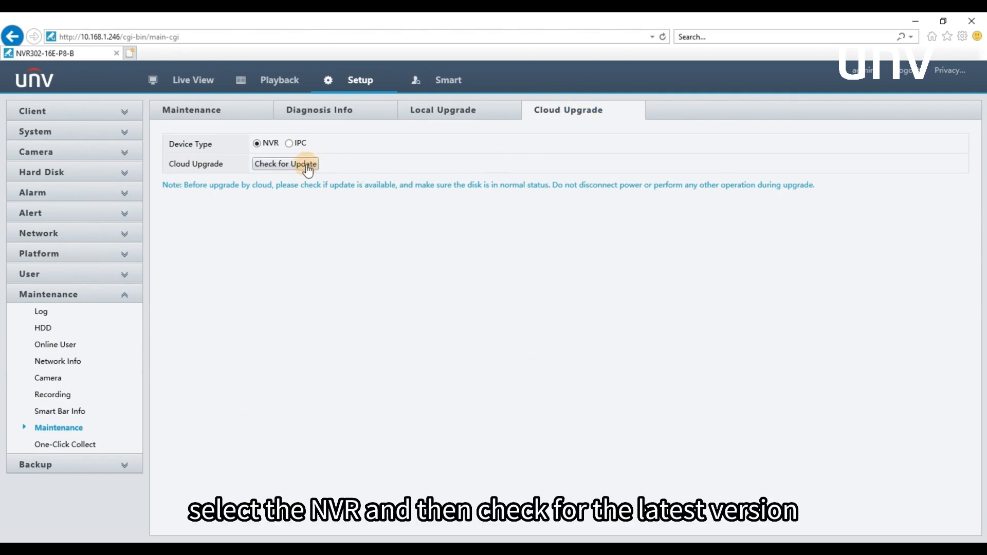
- Check the cloud and upgrade the NVR to firmware NVR-B3303.31.58.220507
{"action": "left_click", "coordinate": [284, 163]}
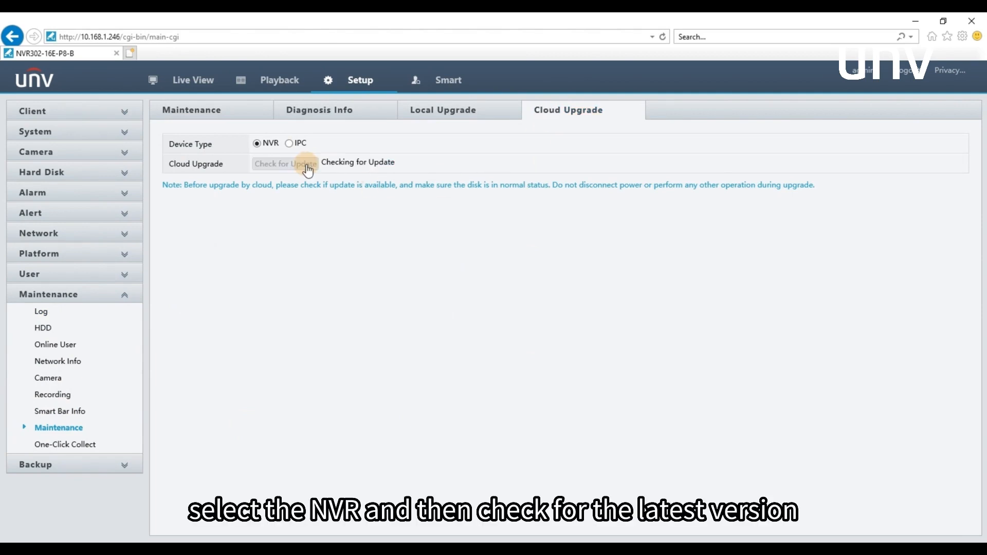
{"action": "left_click", "coordinate": [284, 164]}
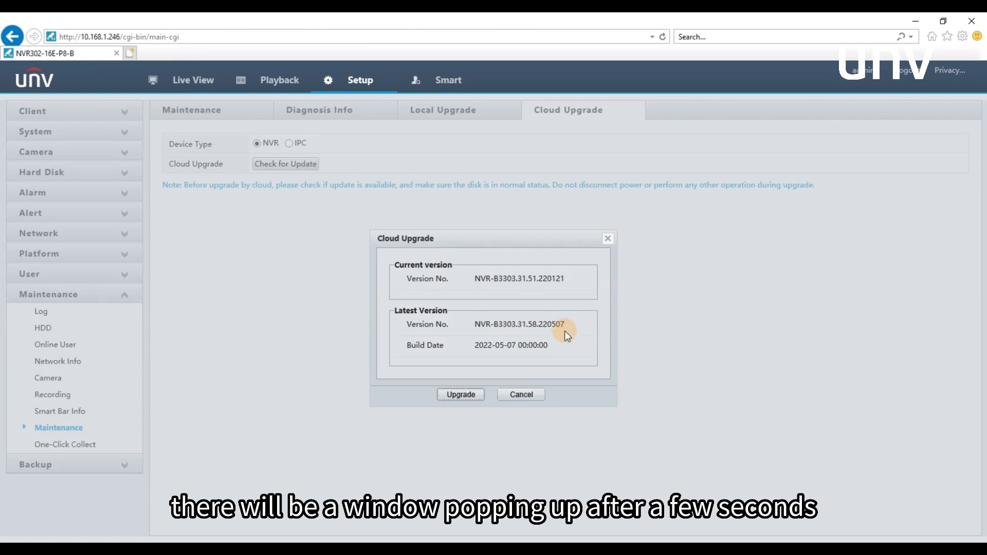
{"action": "mouse_move", "coordinate": [577, 340]}
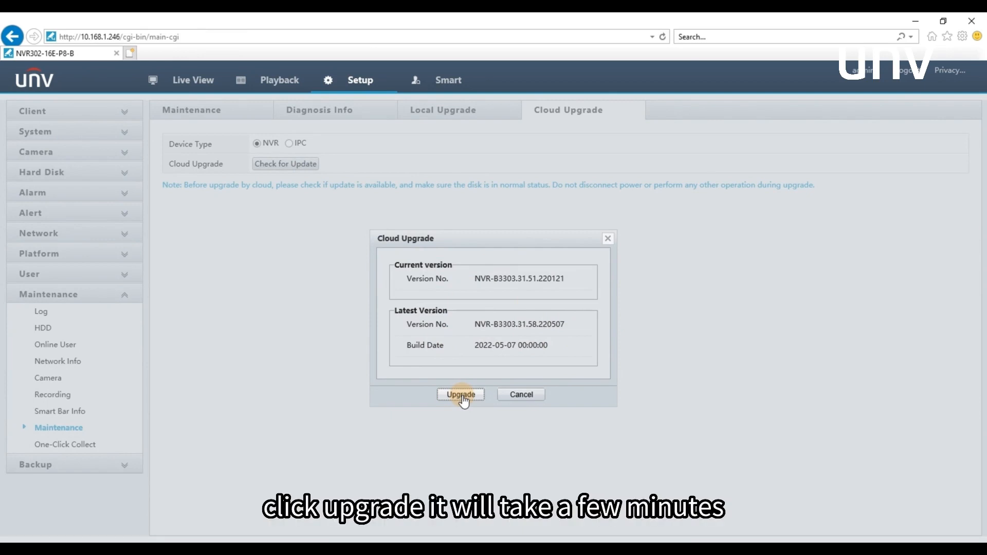
{"action": "left_click", "coordinate": [459, 394]}
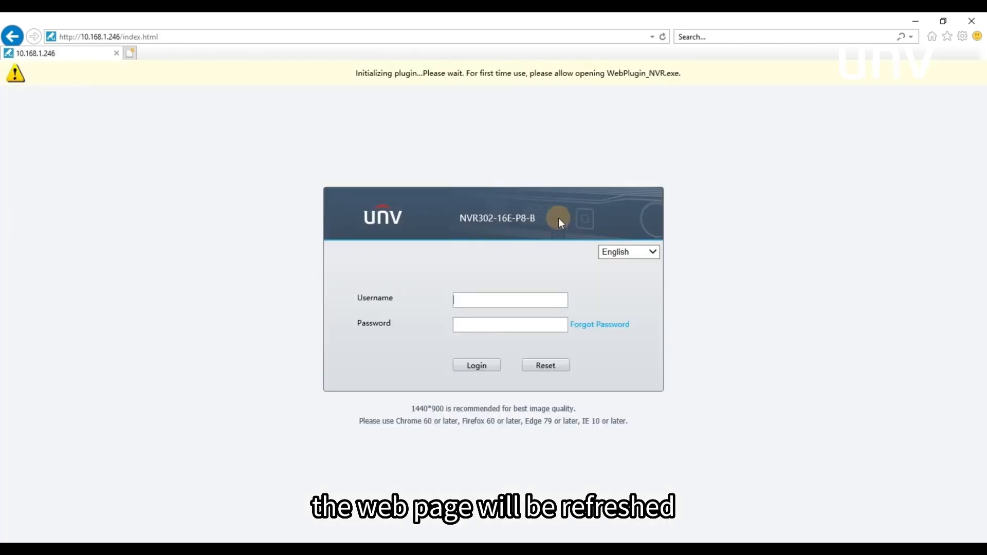
- Log back in as admin and view Basic Setup showing firmware NVR-B3303.31.58.220507
{"action": "type", "text": "admin"}
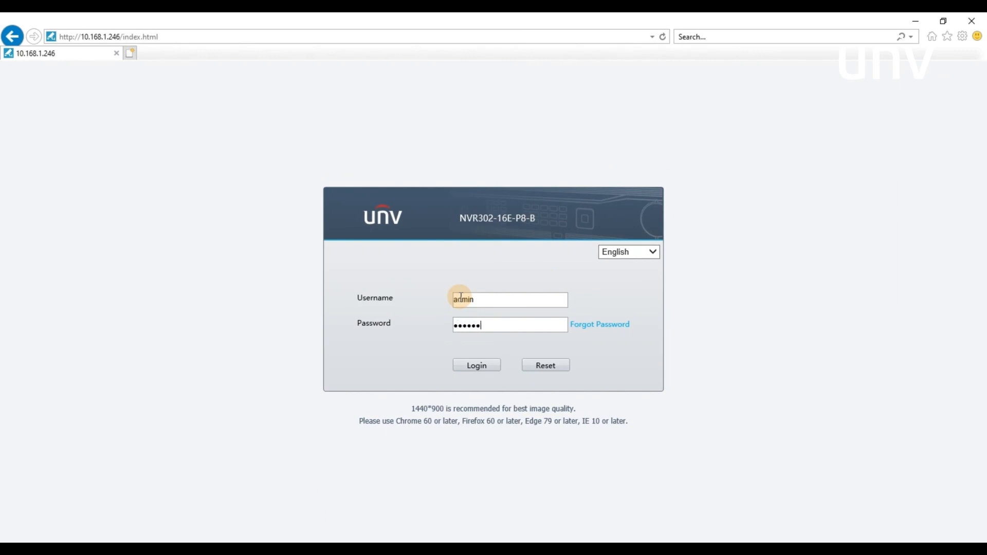
{"action": "left_click", "coordinate": [476, 365]}
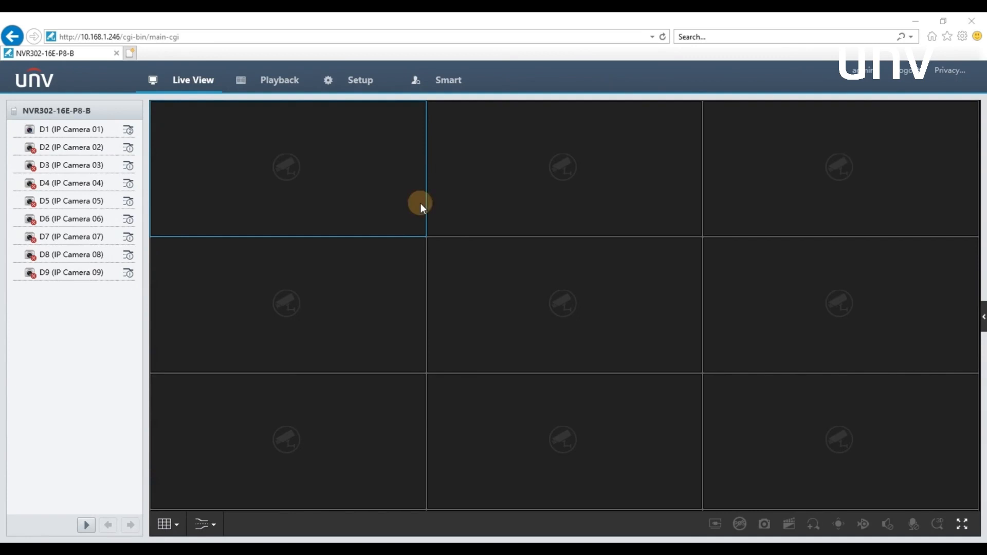
{"action": "left_click", "coordinate": [359, 80]}
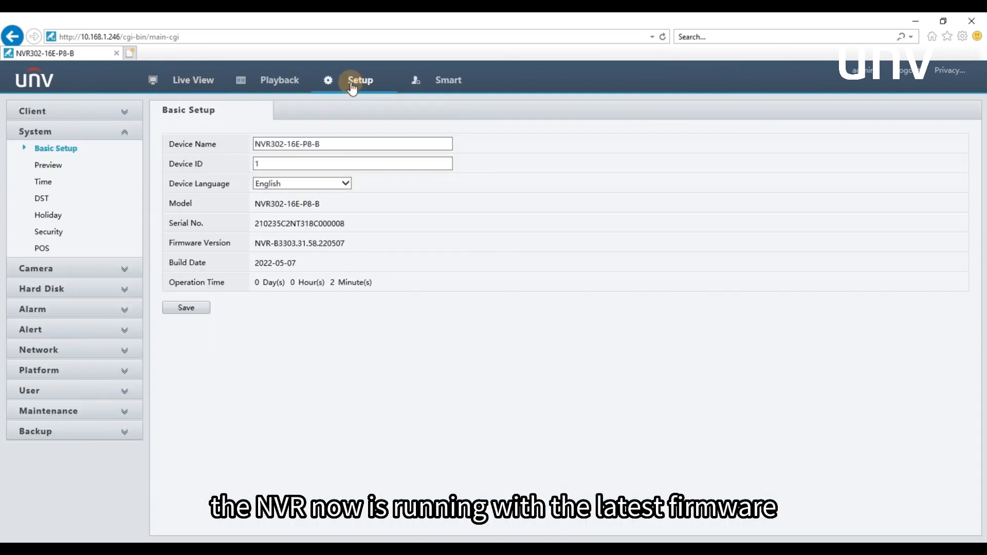
{"action": "mouse_move", "coordinate": [377, 252]}
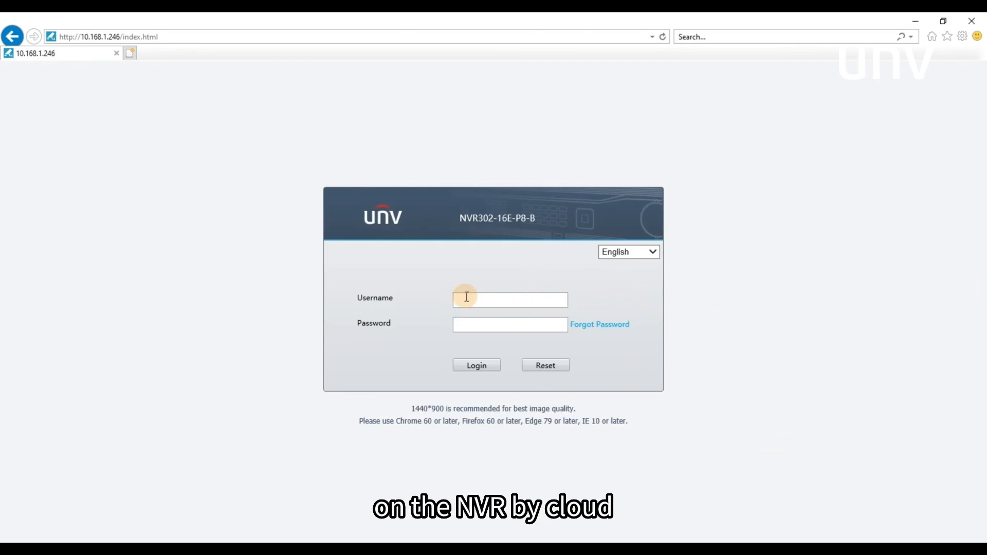
- Log in as admin again and return to the Setup pages
{"action": "type", "text": "admin"}
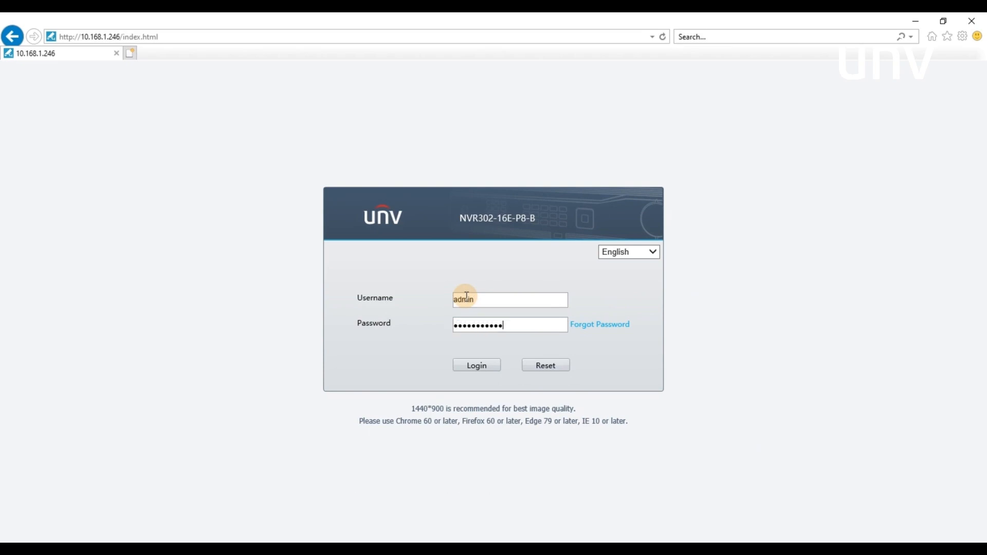
{"action": "left_click", "coordinate": [476, 365]}
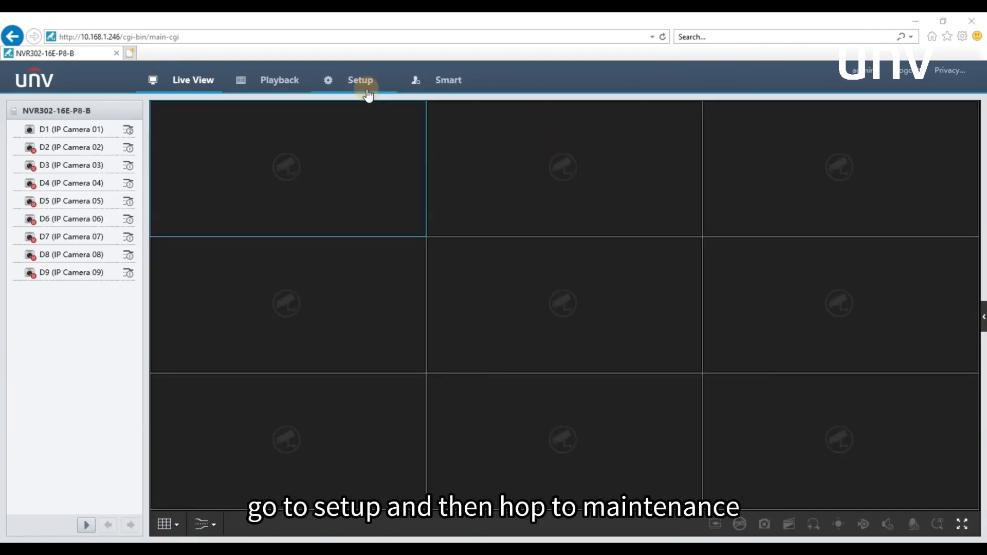
{"action": "left_click", "coordinate": [360, 80]}
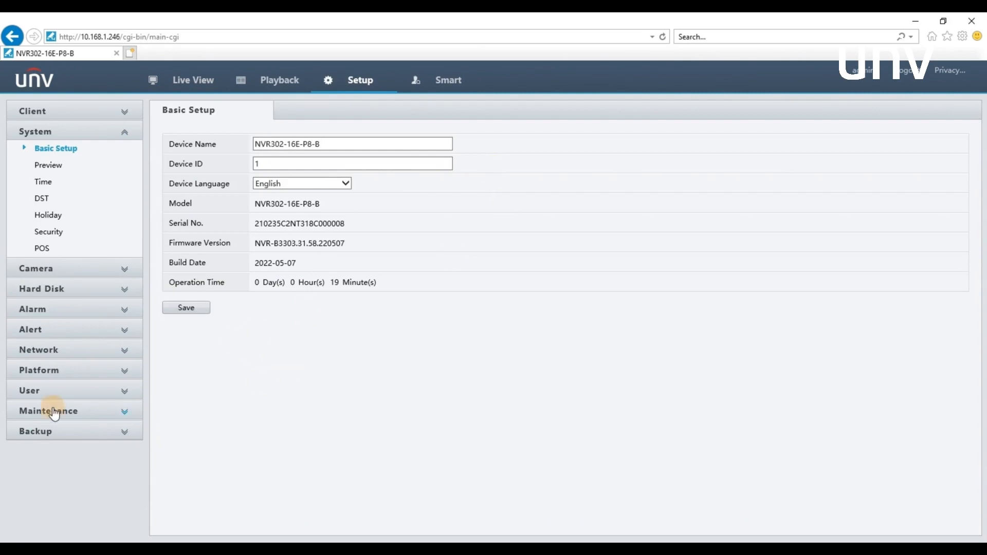
- Show Maintenance's Cloud Upgrade tab with device type IPC, listing IP Camera 01
{"action": "left_click", "coordinate": [48, 410]}
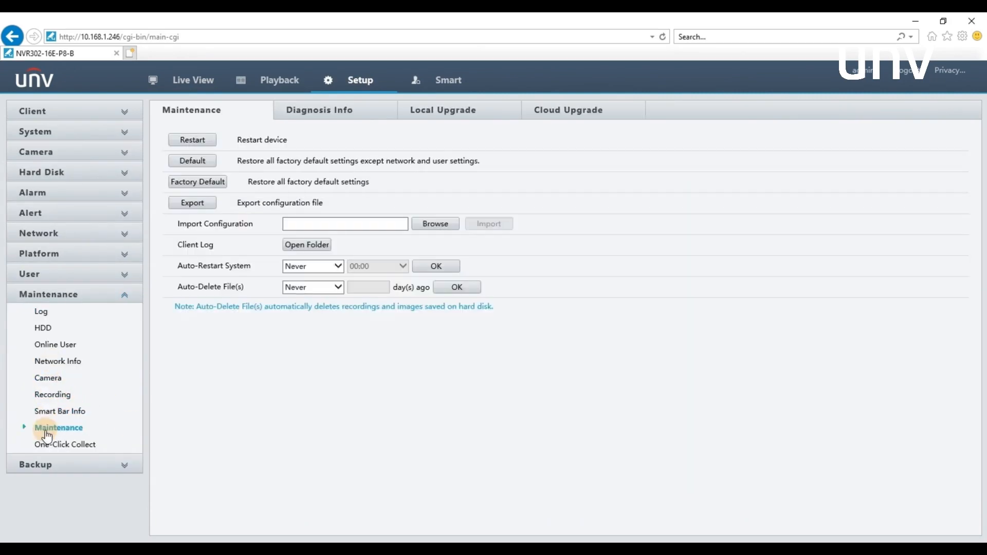
{"action": "left_click", "coordinate": [567, 110]}
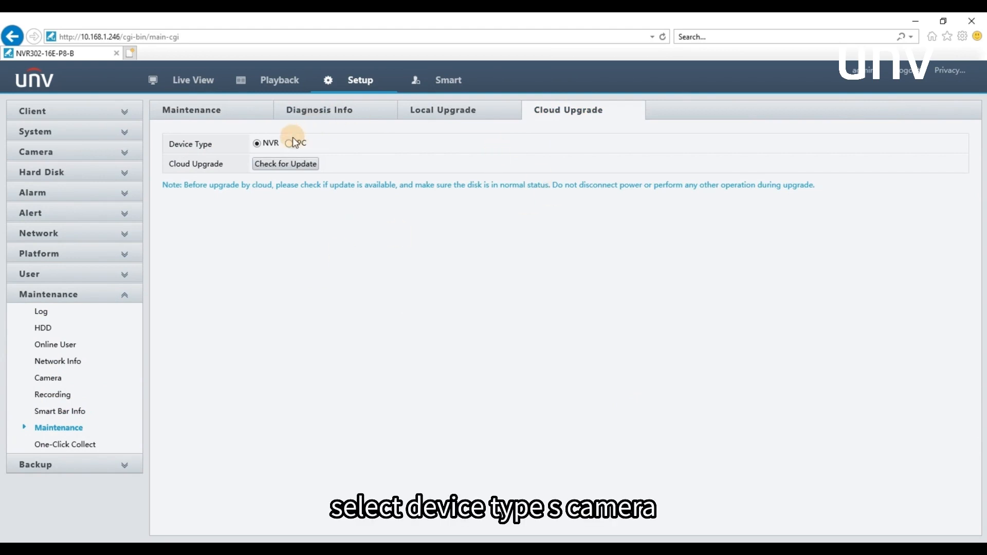
{"action": "left_click", "coordinate": [289, 143]}
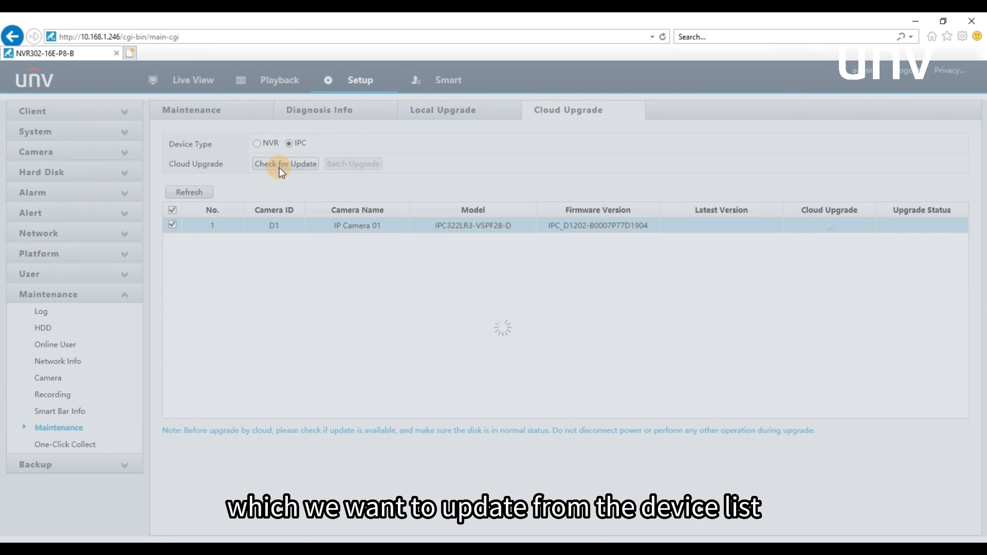
- Check for updates and batch-upgrade IP Camera 01 to IPC_D1202-B0007P79D1904
{"action": "left_click", "coordinate": [286, 164]}
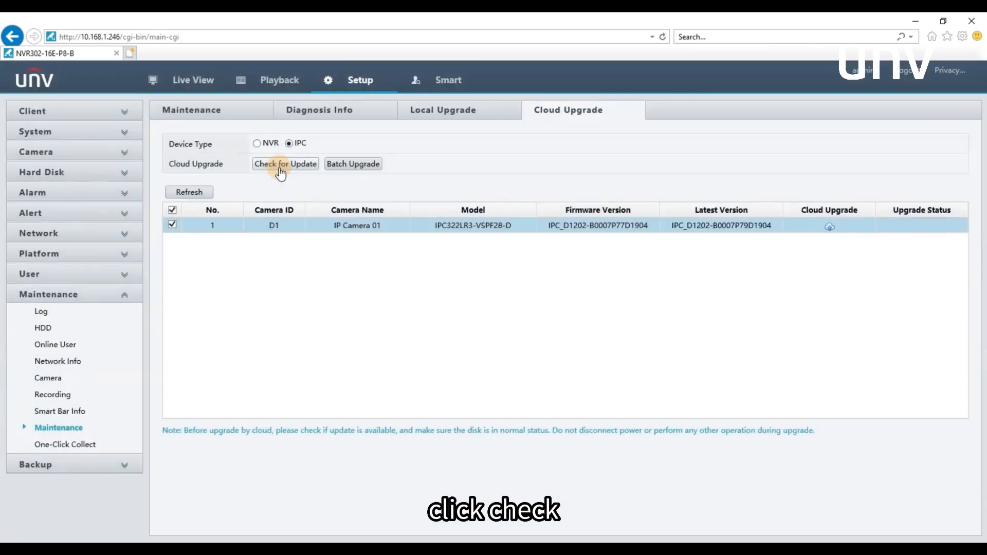
{"action": "left_click", "coordinate": [284, 163]}
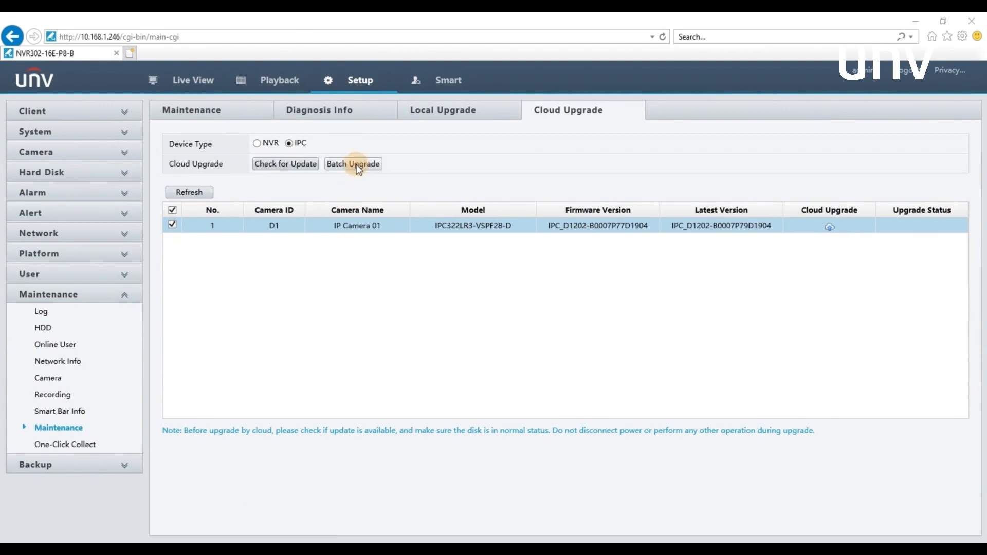
{"action": "left_click", "coordinate": [352, 163]}
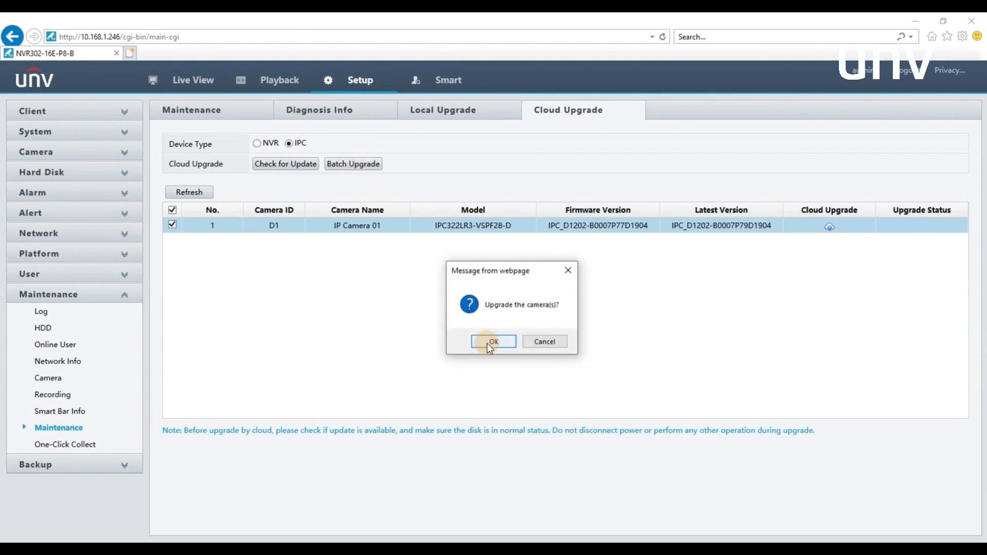
{"action": "left_click", "coordinate": [493, 341]}
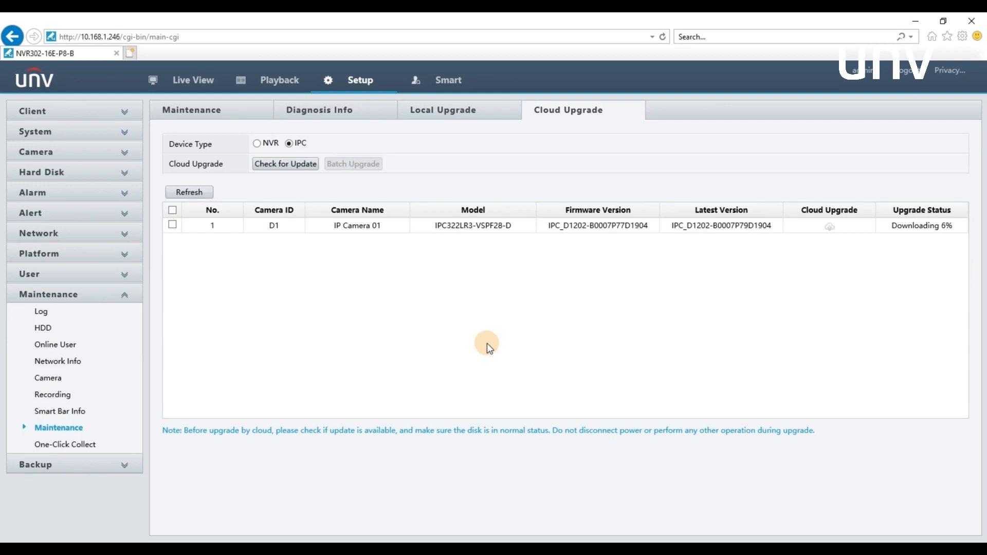
{"action": "mouse_move", "coordinate": [446, 328]}
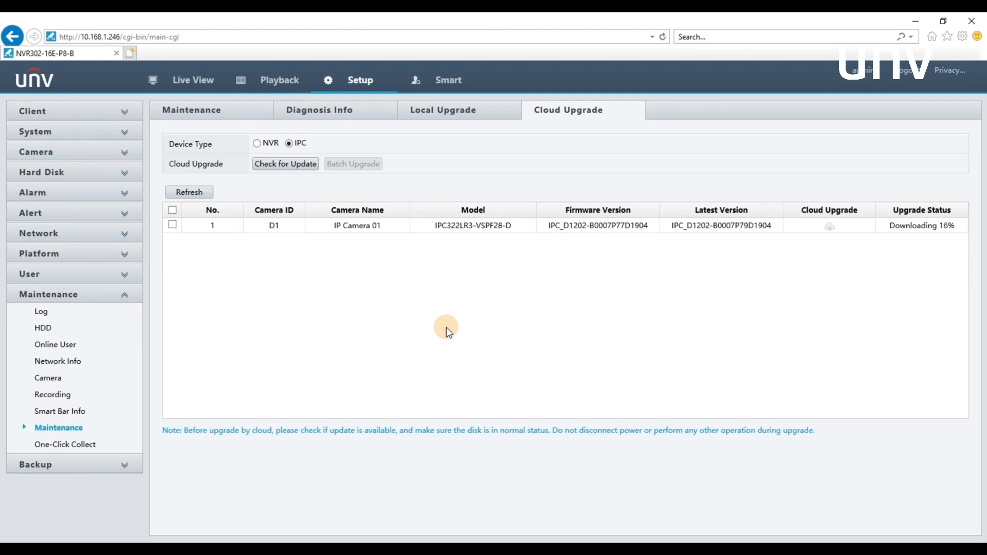